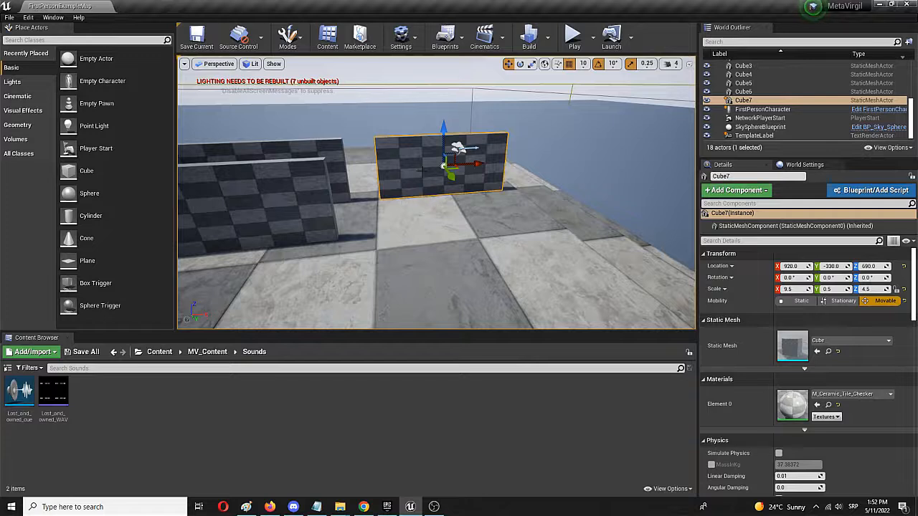
{"action": "mouse_move", "coordinate": [511, 258]}
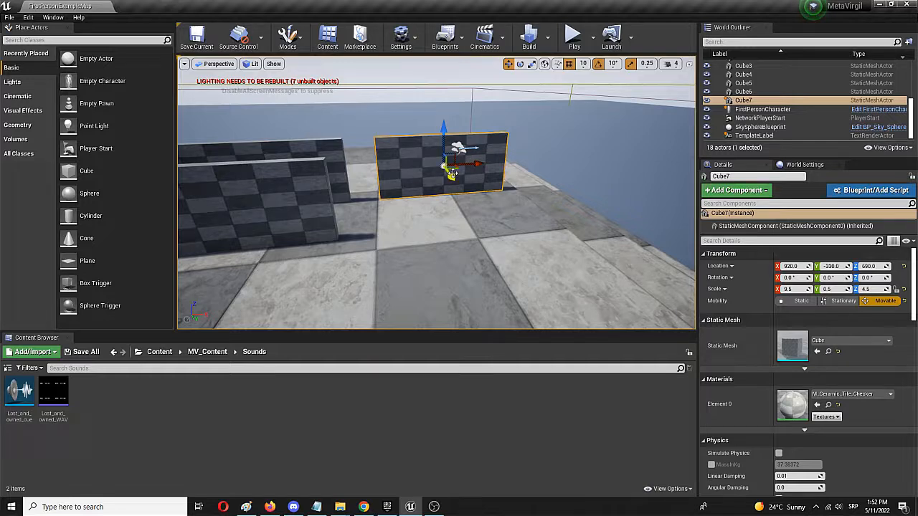
{"action": "mouse_move", "coordinate": [445, 266]}
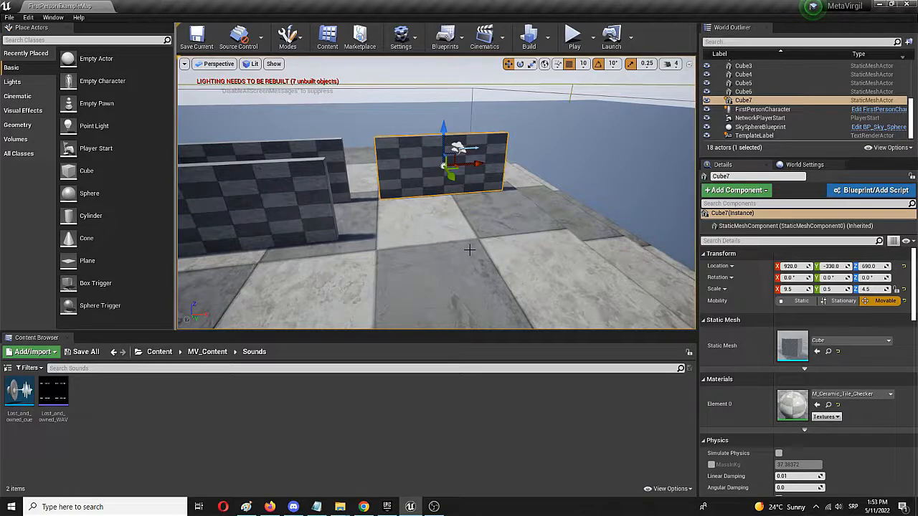
{"action": "mouse_move", "coordinate": [485, 293]}
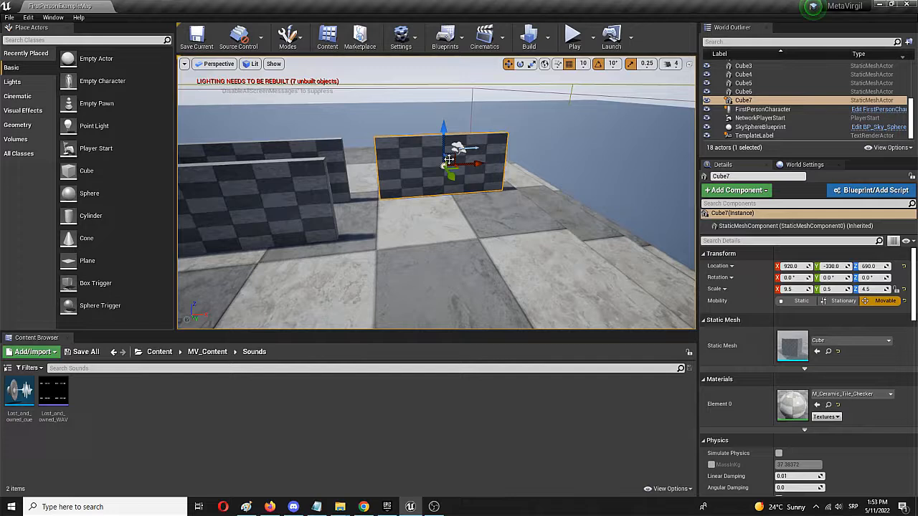
{"action": "mouse_move", "coordinate": [447, 221]}
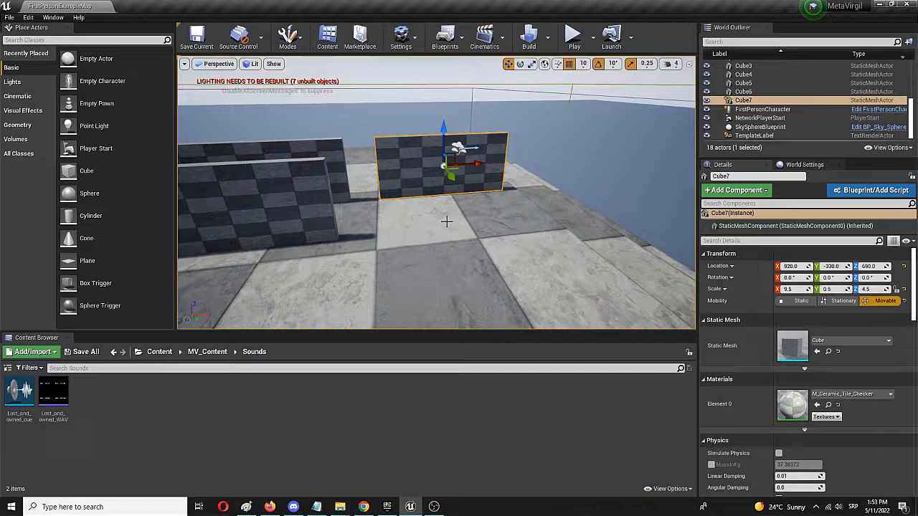
{"action": "mouse_move", "coordinate": [86, 261]}
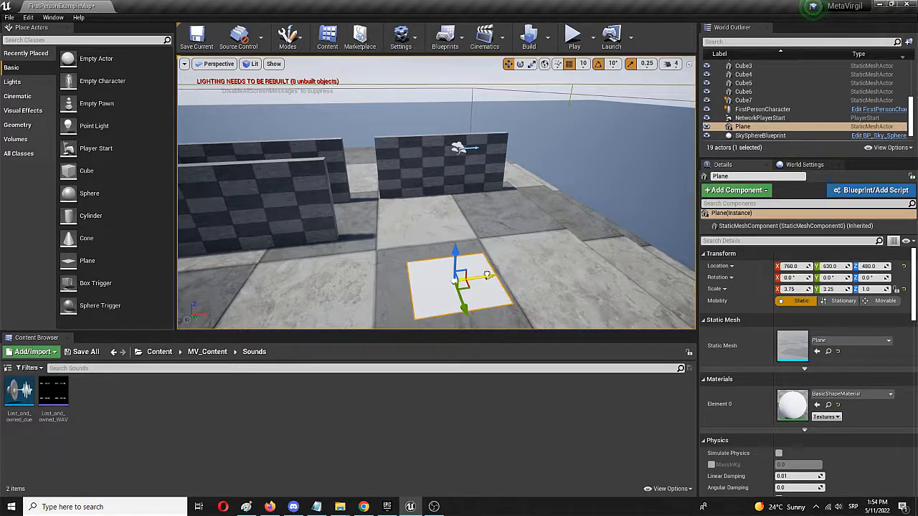
Select the newly placed floor Plane in front of the walls.
{"action": "left_click", "coordinate": [743, 66]}
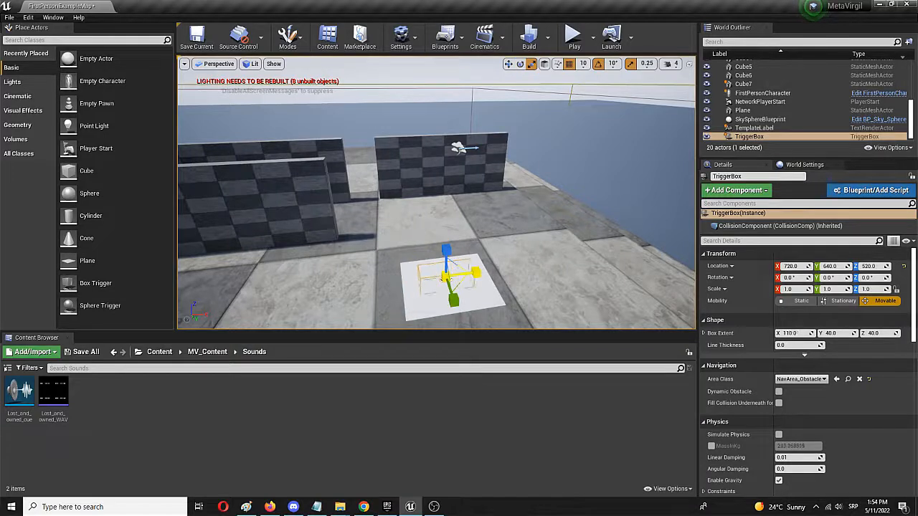
Move the Trigger Box onto the floor plane near wall Cube7.
{"action": "left_click_drag", "start_coordinate": [474, 273], "coordinate": [476, 272]}
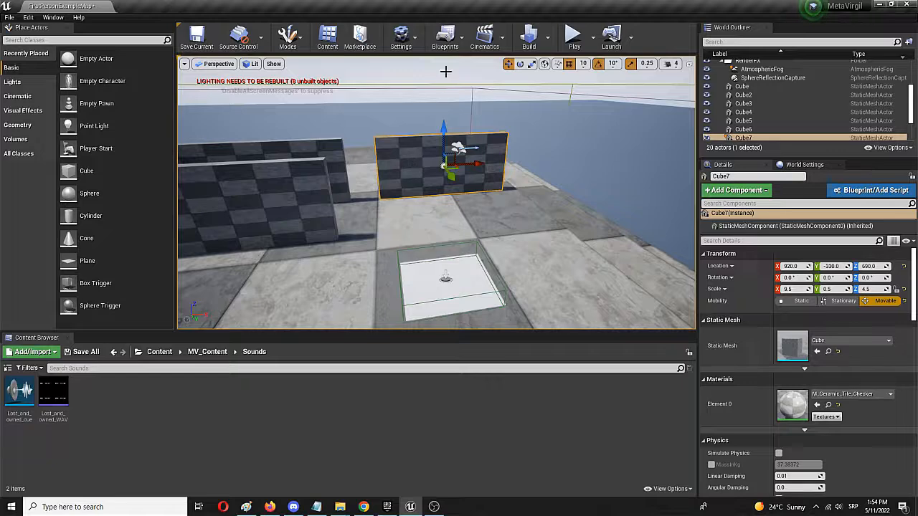
In the Level Blueprint, add a Set Actor Relative Location node with Cube7 as its target.
{"action": "left_click", "coordinate": [445, 36]}
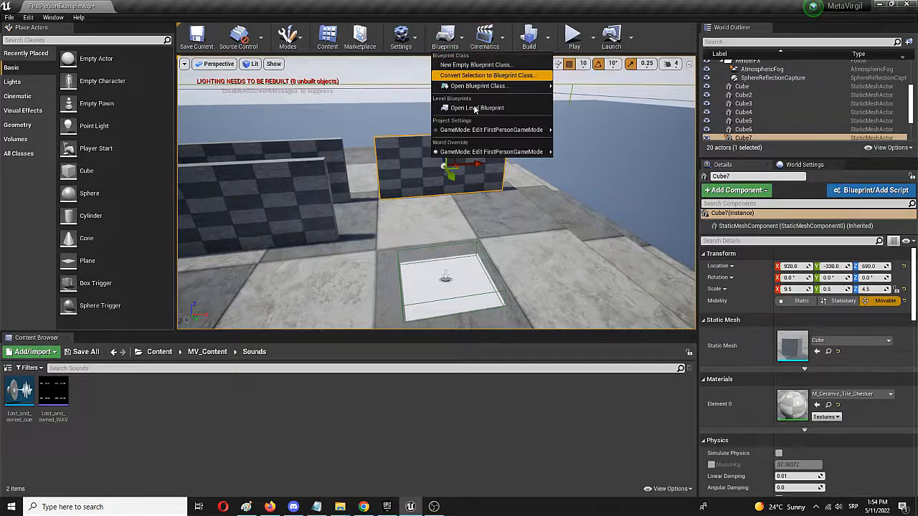
{"action": "left_click", "coordinate": [476, 107]}
{"action": "type", "text": "set relative"}
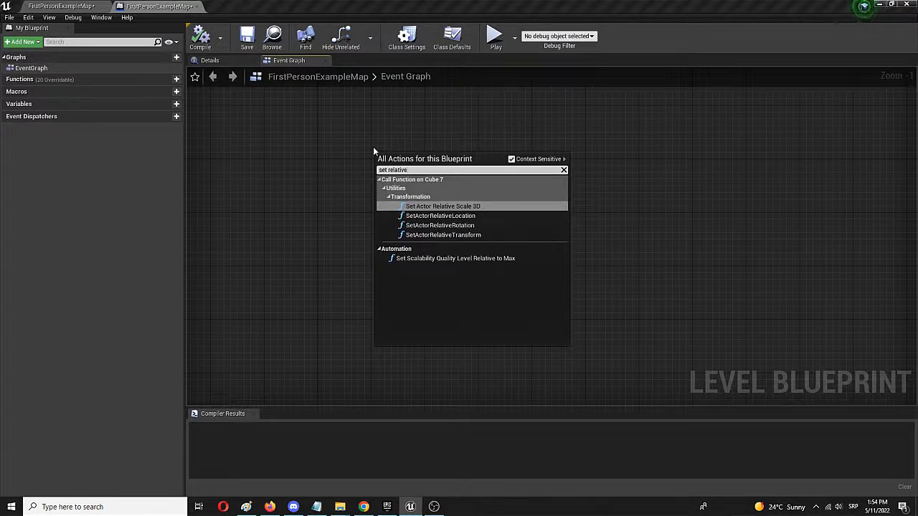
{"action": "left_click", "coordinate": [441, 215]}
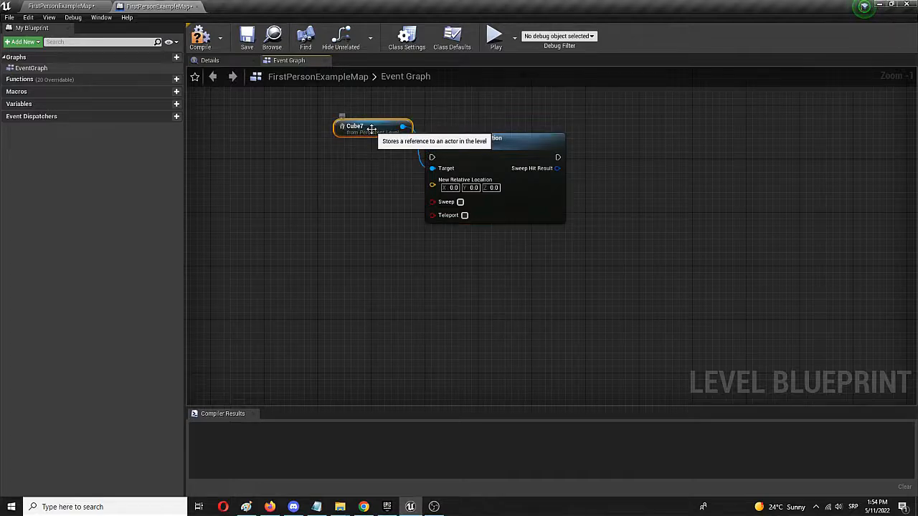
{"action": "left_click_drag", "start_coordinate": [373, 126], "coordinate": [345, 247]}
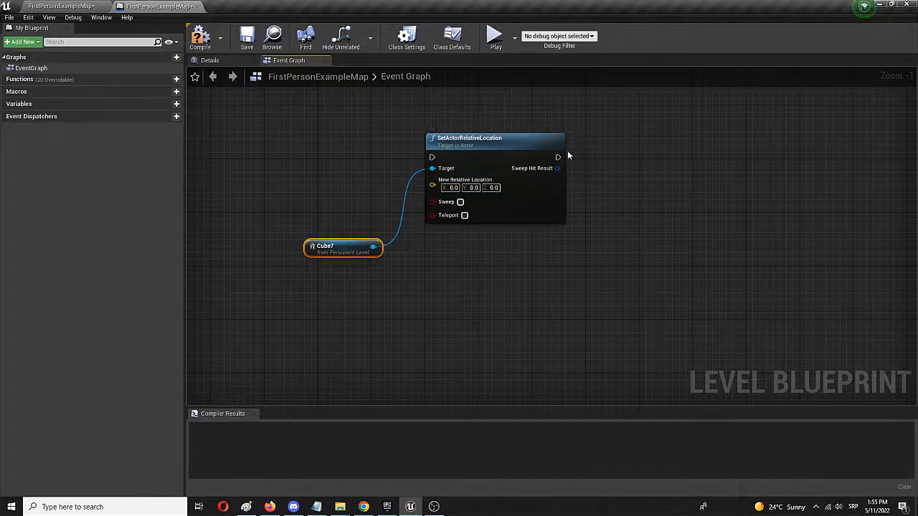
{"action": "mouse_move", "coordinate": [389, 141]}
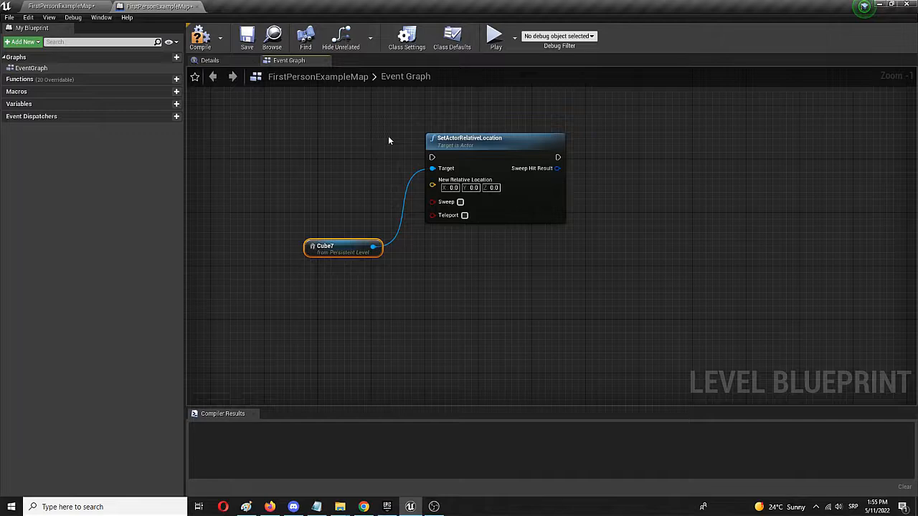
{"action": "mouse_move", "coordinate": [394, 137]}
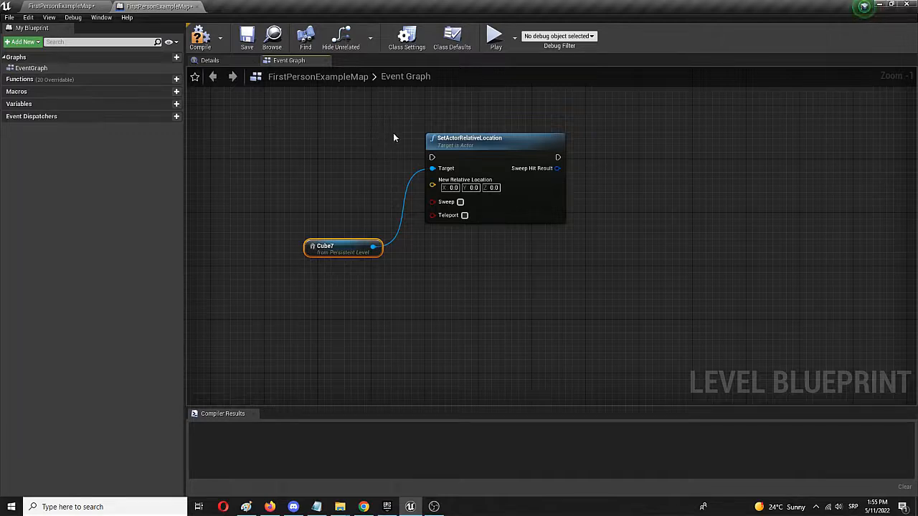
{"action": "mouse_move", "coordinate": [391, 130]}
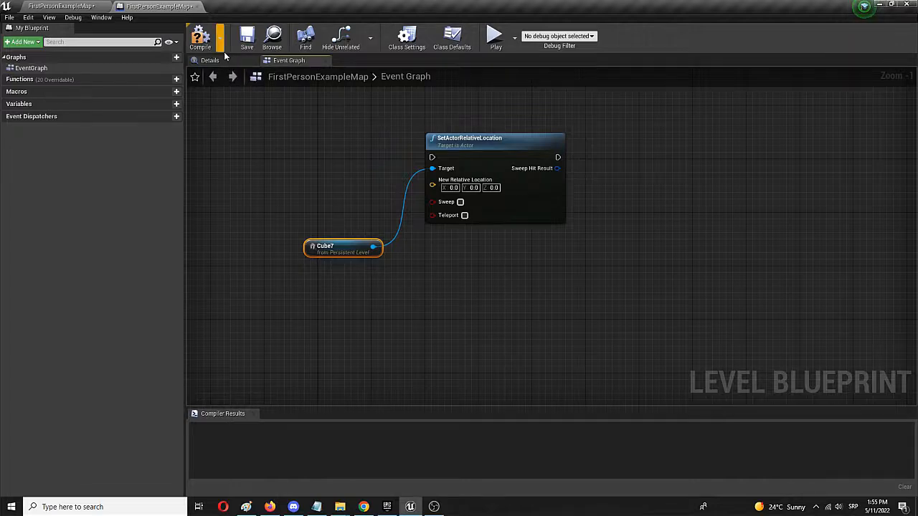
Compile the blueprint, set Cube7 mobility to Movable, and save the level.
{"action": "left_click", "coordinate": [201, 37]}
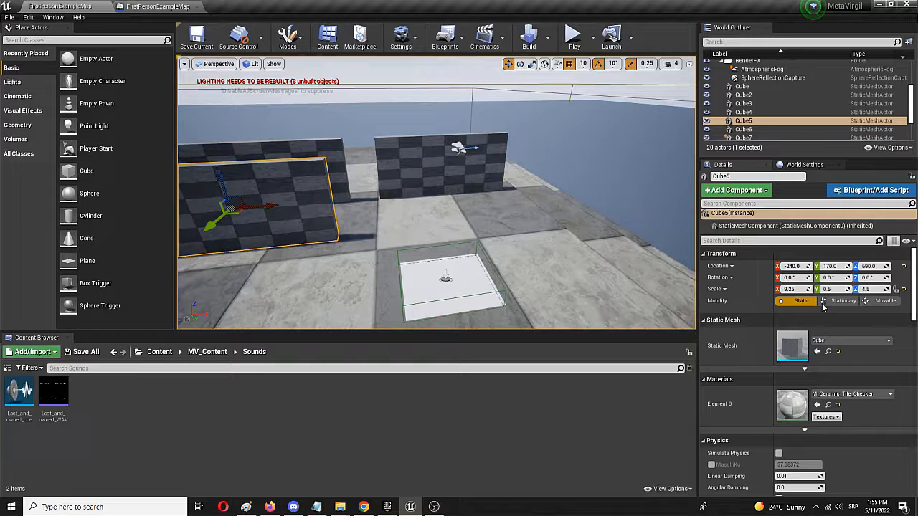
{"action": "mouse_move", "coordinate": [802, 301]}
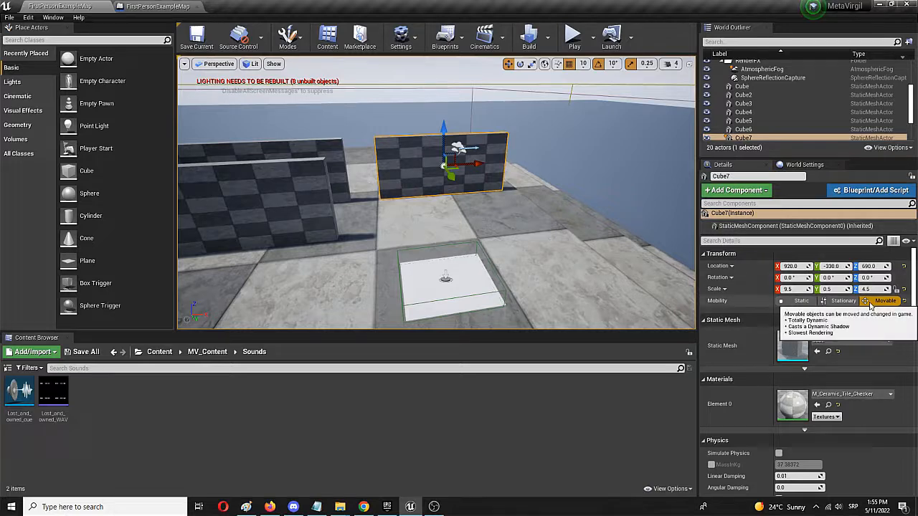
{"action": "left_click", "coordinate": [800, 301]}
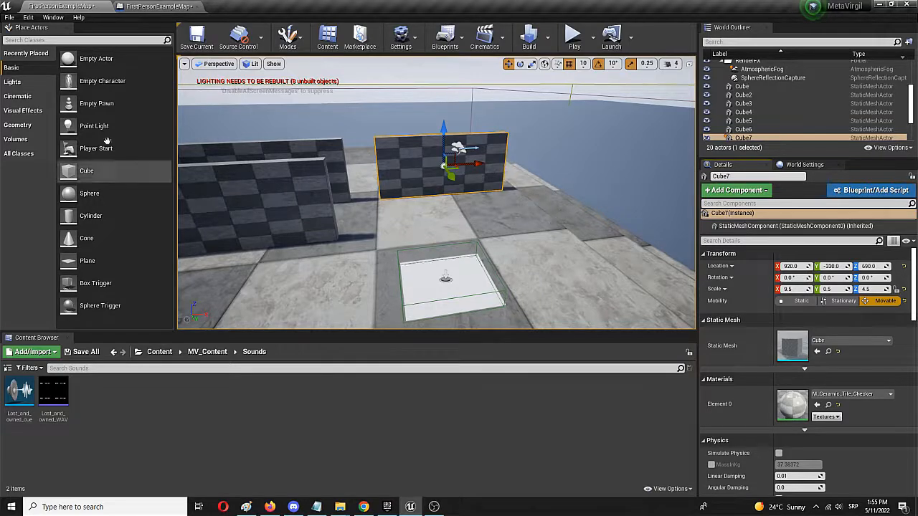
{"action": "mouse_move", "coordinate": [197, 37]}
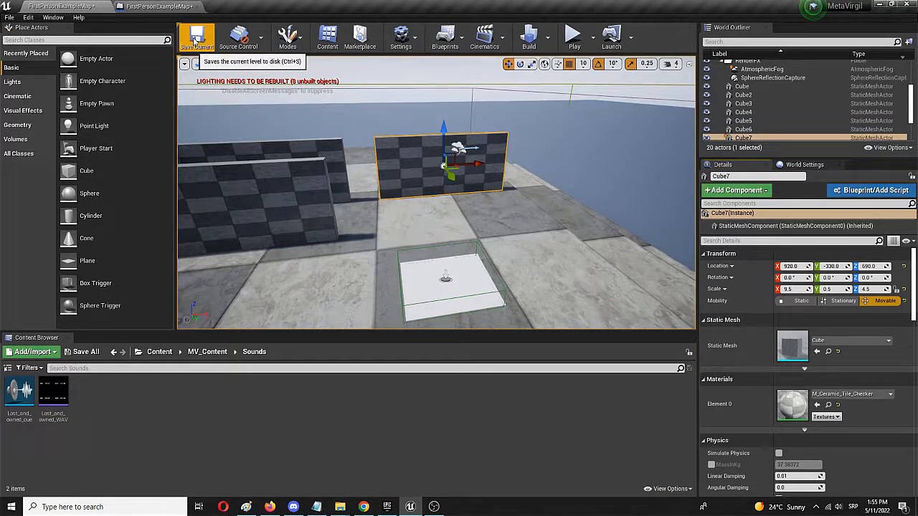
{"action": "left_click", "coordinate": [195, 36]}
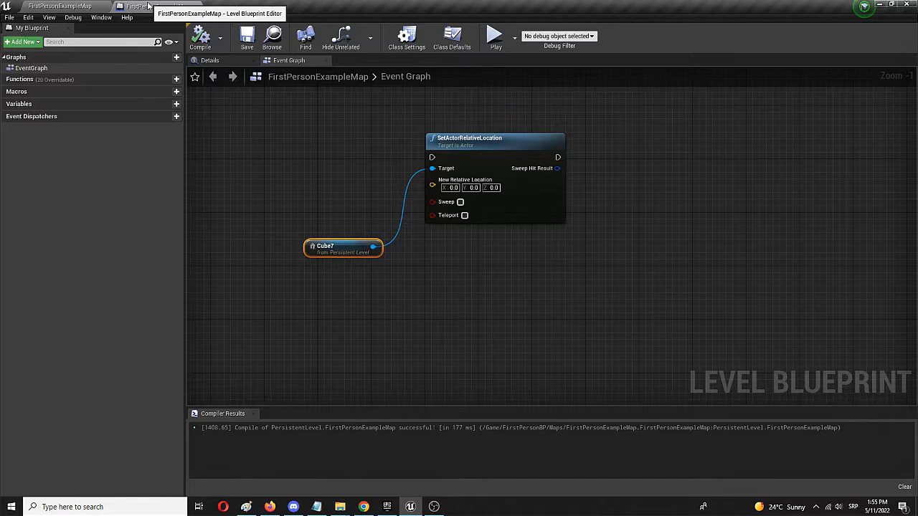
{"action": "mouse_move", "coordinate": [285, 155]}
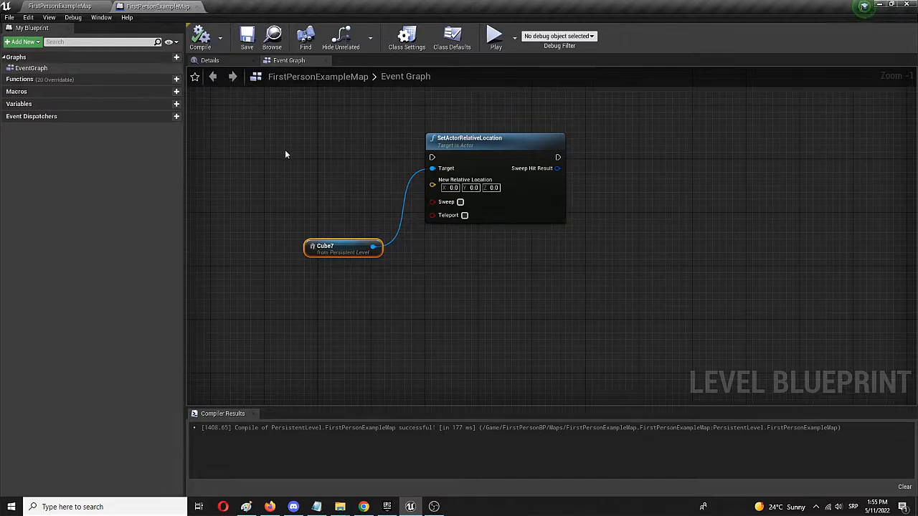
{"action": "mouse_move", "coordinate": [270, 166]}
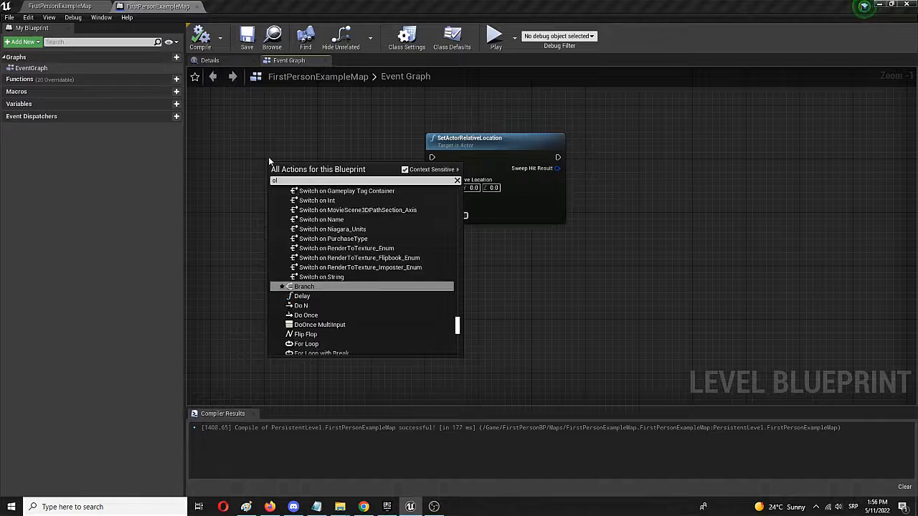
Search 'begin overlap' and add an OnActorBeginOverlap (Plane) event node.
{"action": "type", "text": "n"}
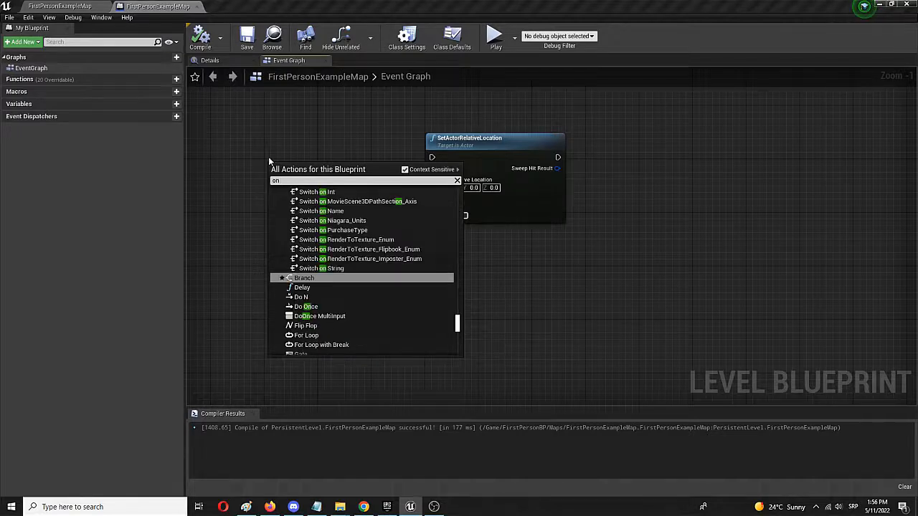
{"action": "type", "text": "player"}
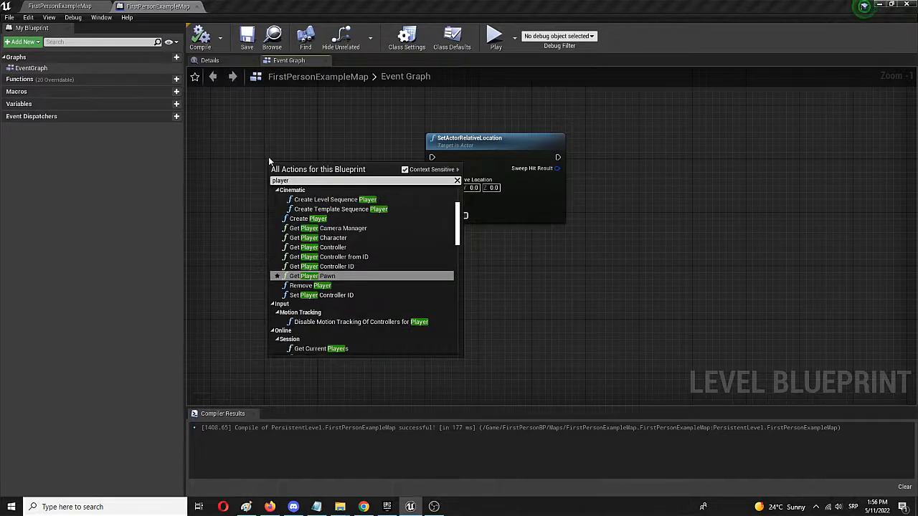
{"action": "type", "text": "b"}
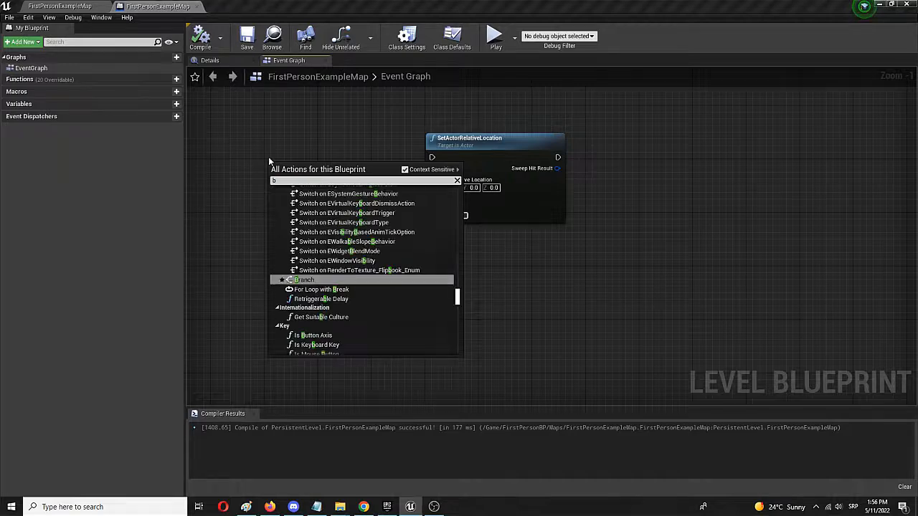
{"action": "type", "text": "egin over"}
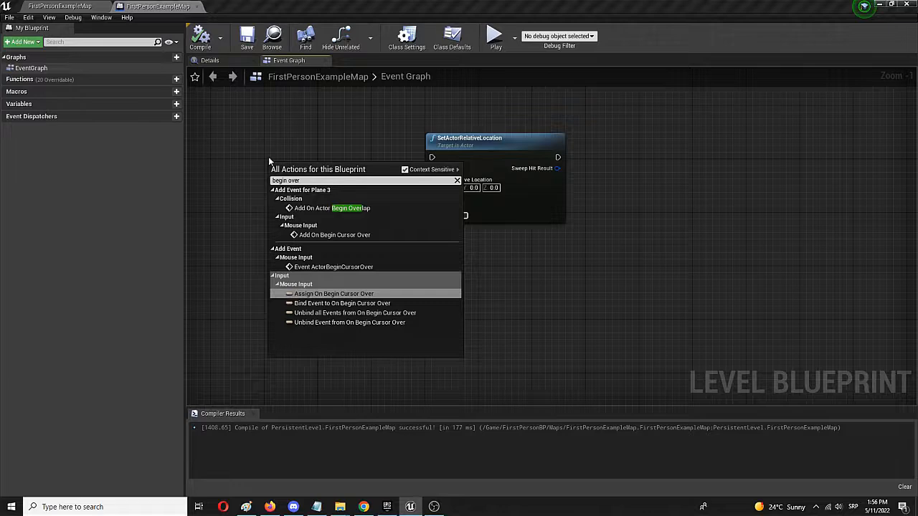
{"action": "mouse_move", "coordinate": [330, 208]}
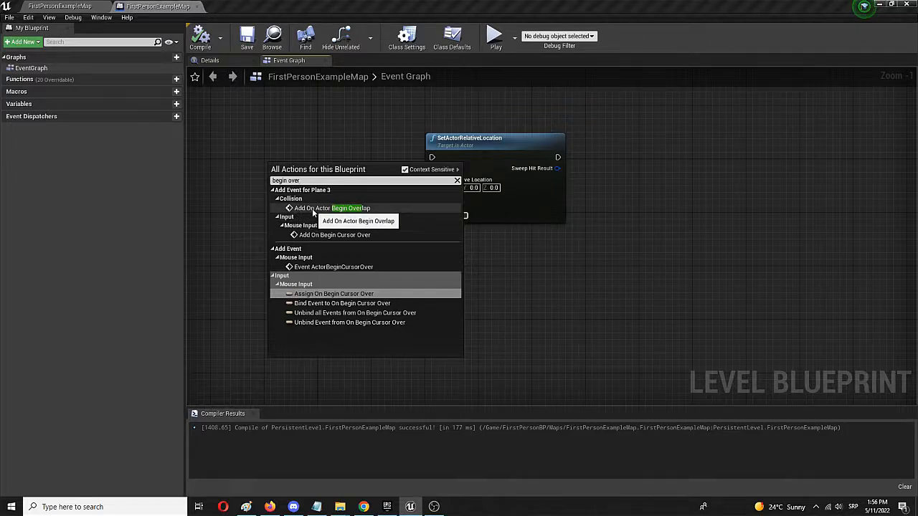
{"action": "left_click", "coordinate": [330, 208]}
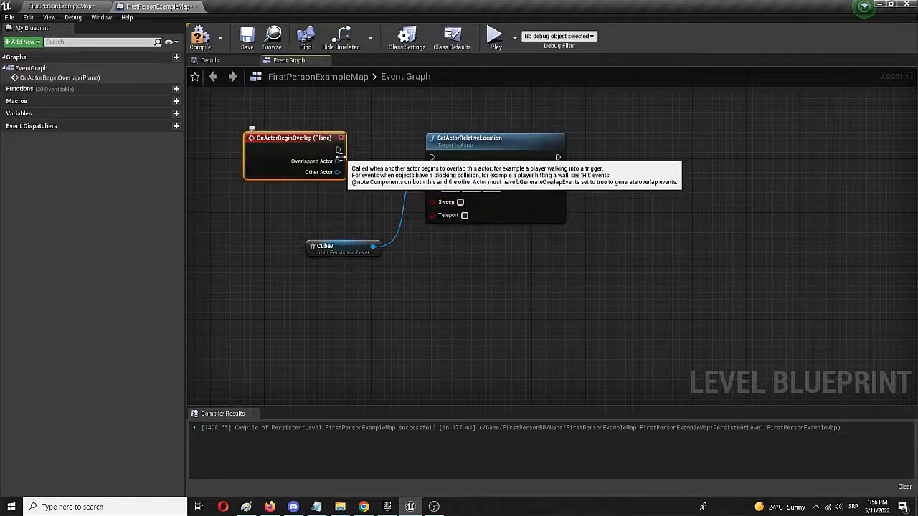
{"action": "mouse_move", "coordinate": [243, 191]}
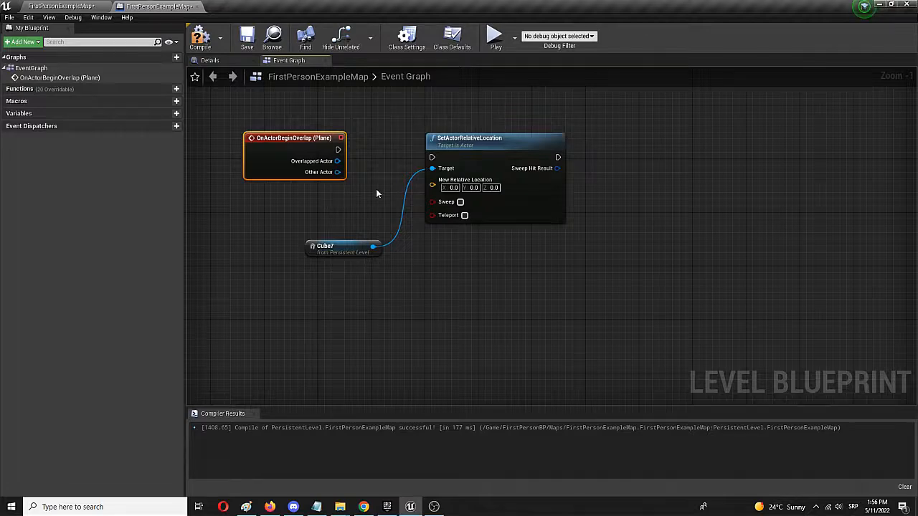
{"action": "mouse_move", "coordinate": [360, 176]}
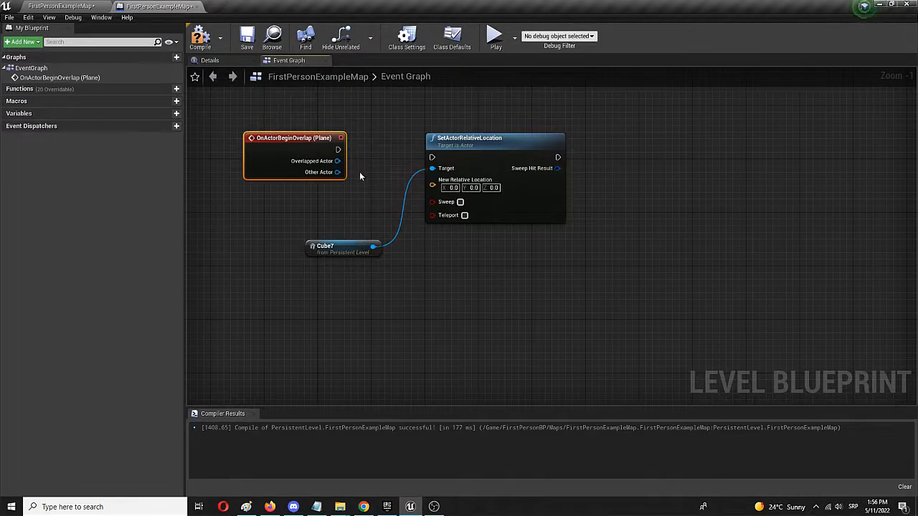
{"action": "mouse_move", "coordinate": [294, 137]}
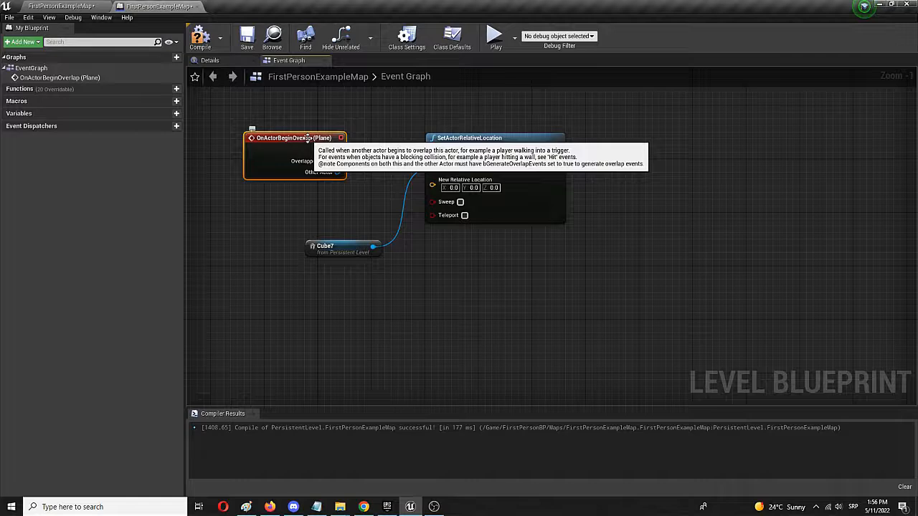
{"action": "mouse_move", "coordinate": [307, 169]}
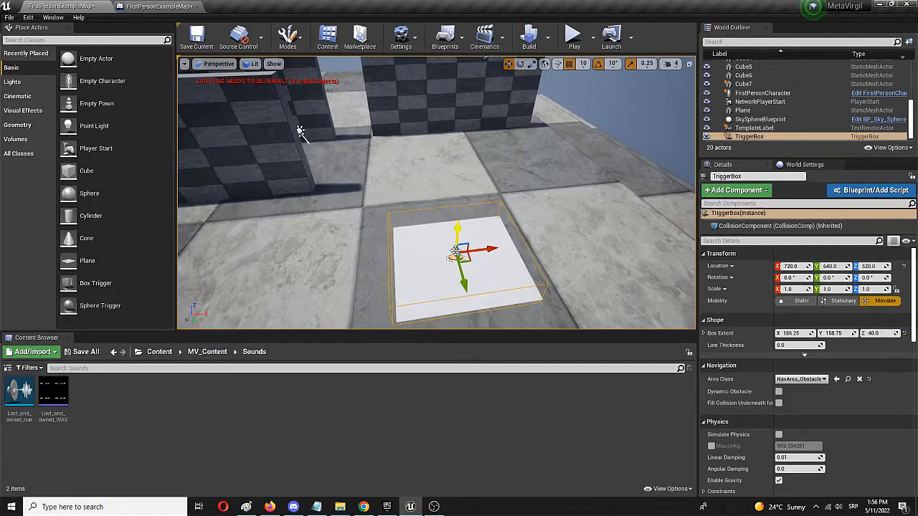
Select the TriggerBox so its begin-overlap event drives the wall move.
{"action": "left_click", "coordinate": [445, 272]}
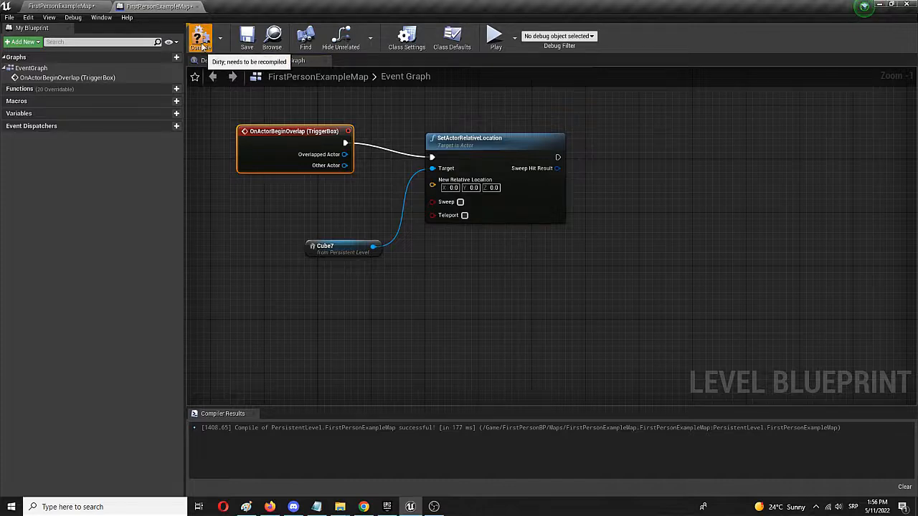
Recompile and give Set Actor Relative Location the new location 520, -330, 240.
{"action": "left_click", "coordinate": [200, 36]}
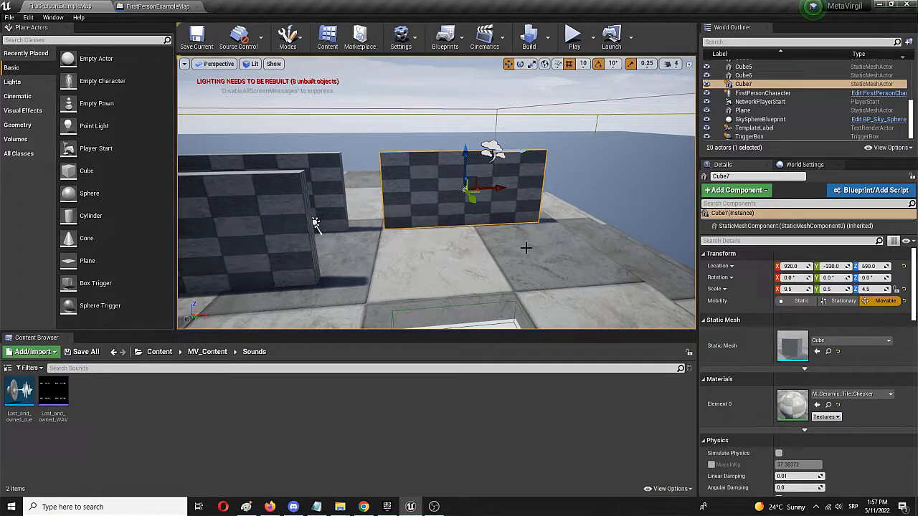
{"action": "mouse_move", "coordinate": [461, 296]}
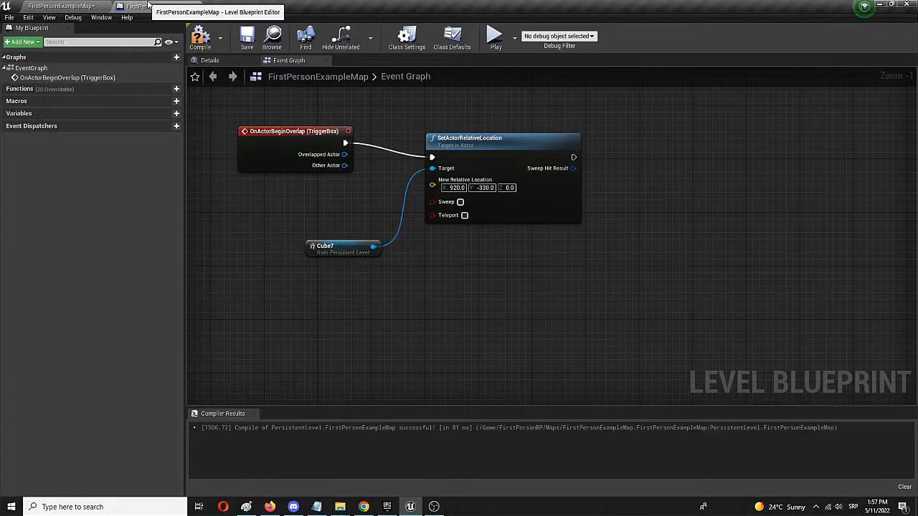
{"action": "type", "text": "240.0"}
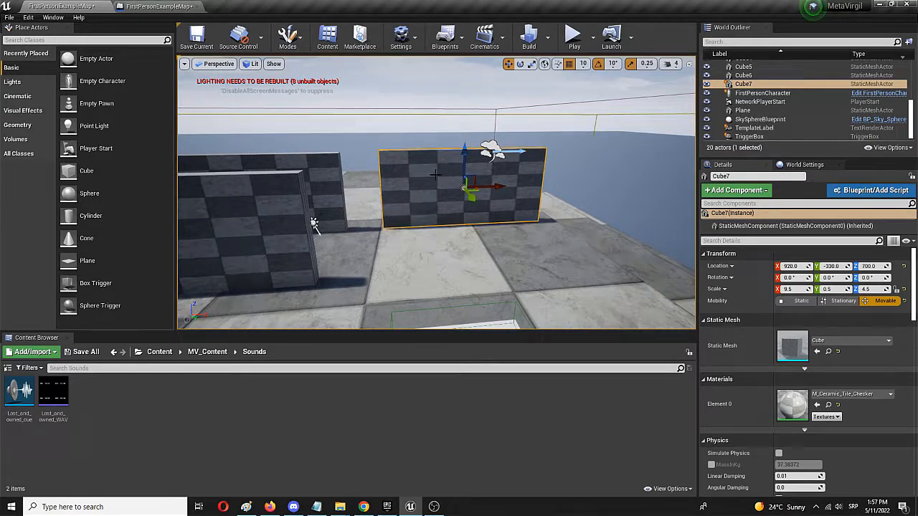
Save the level and play it to test whether the trigger moves the wall.
{"action": "left_click", "coordinate": [195, 36]}
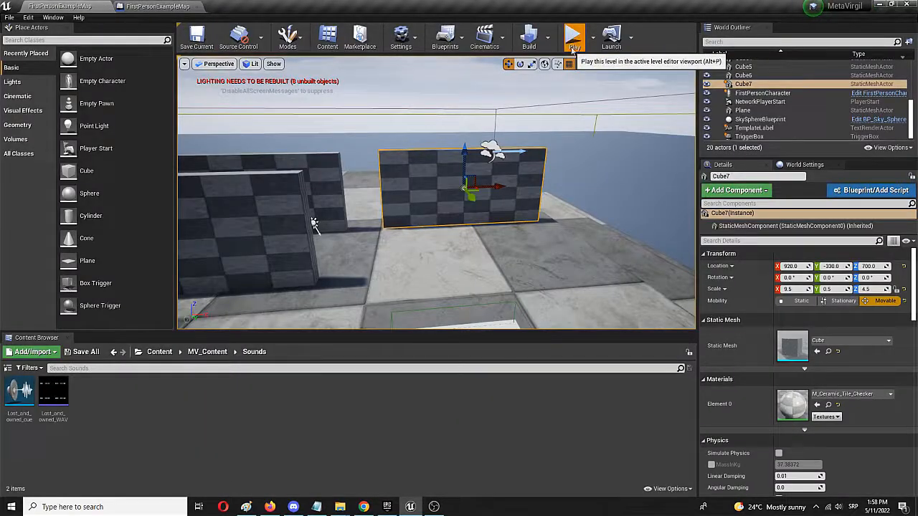
{"action": "left_click", "coordinate": [573, 36]}
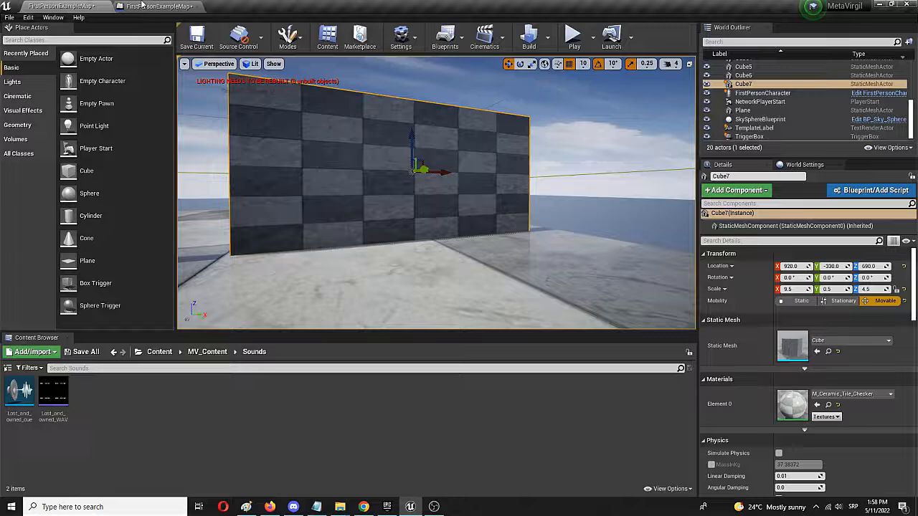
Add a Delay node after the first Set Actor Relative Location in the graph.
{"action": "left_click", "coordinate": [158, 5]}
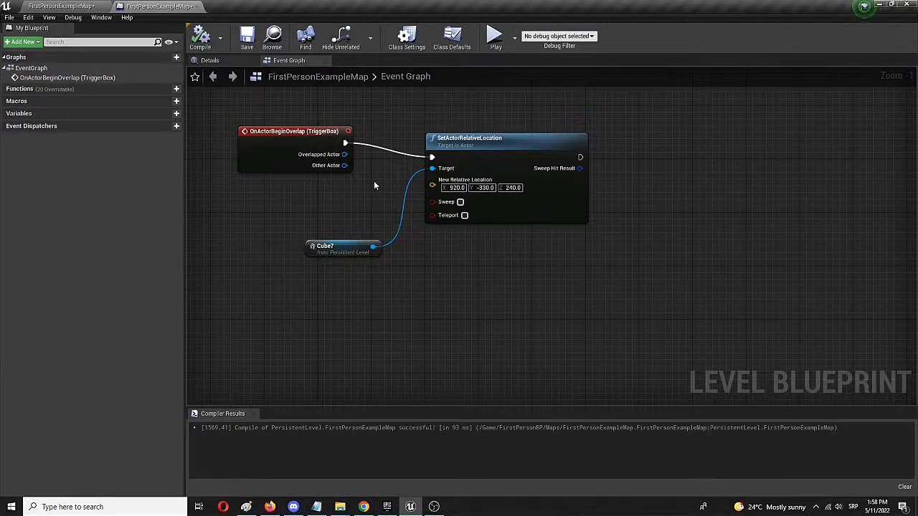
{"action": "mouse_move", "coordinate": [379, 183]}
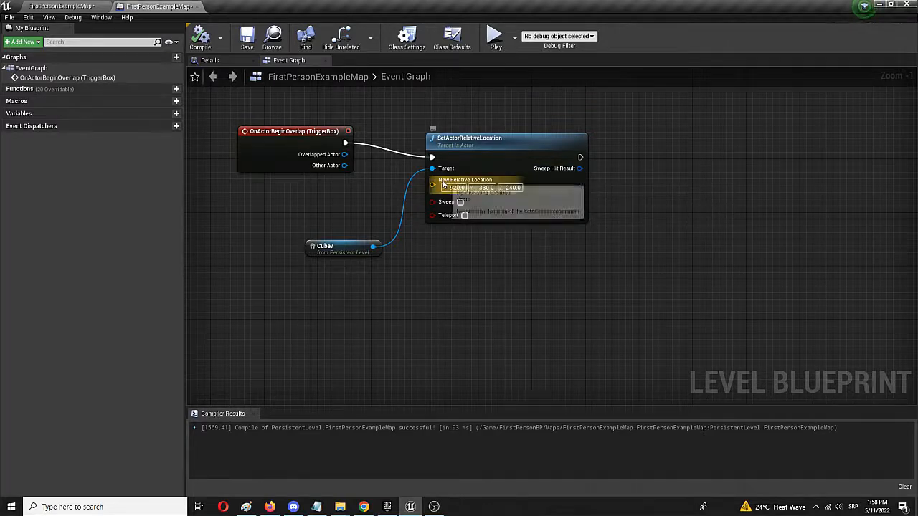
{"action": "mouse_move", "coordinate": [465, 180]}
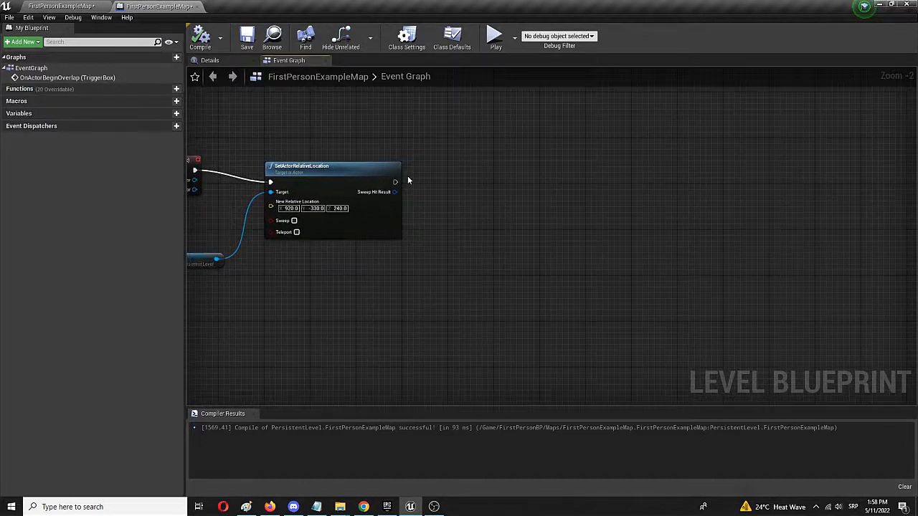
{"action": "left_click_drag", "start_coordinate": [396, 181], "coordinate": [458, 236]}
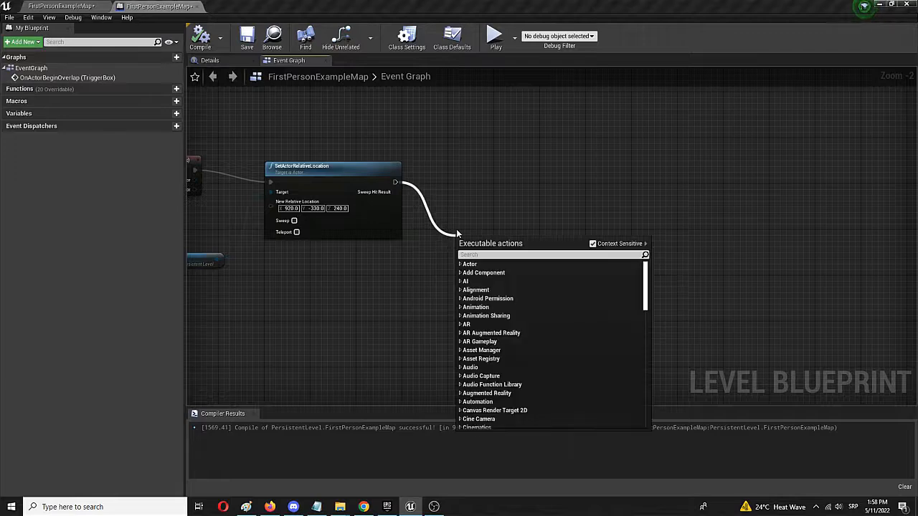
{"action": "type", "text": "delay"}
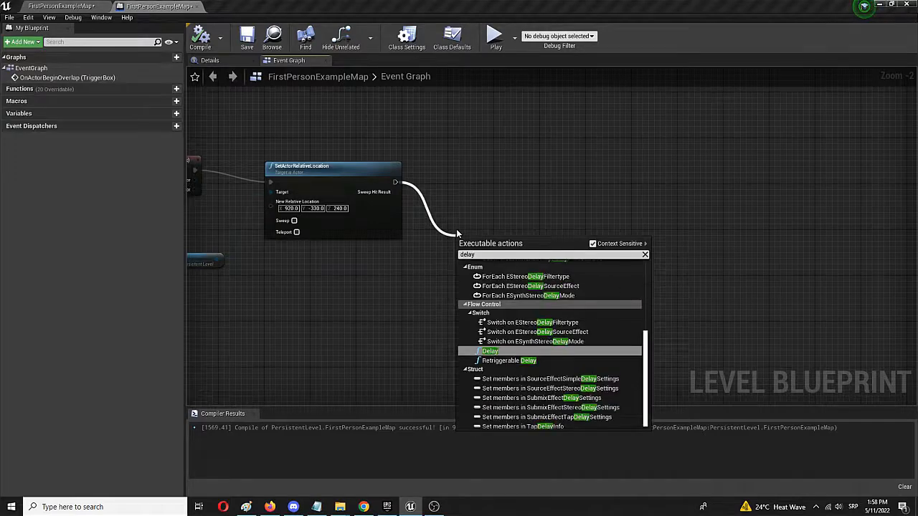
{"action": "left_click", "coordinate": [490, 350]}
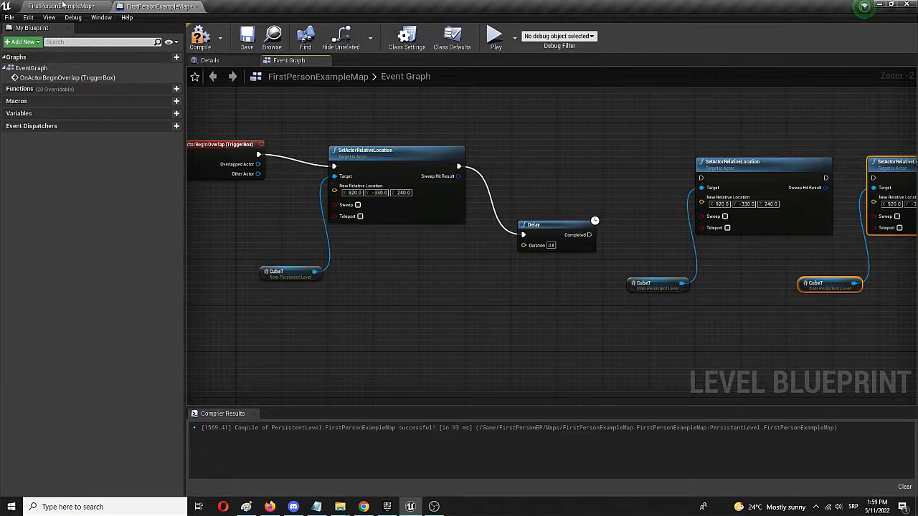
Check Cube7's location and set the second location node's Z to 380.
{"action": "left_click", "coordinate": [155, 6]}
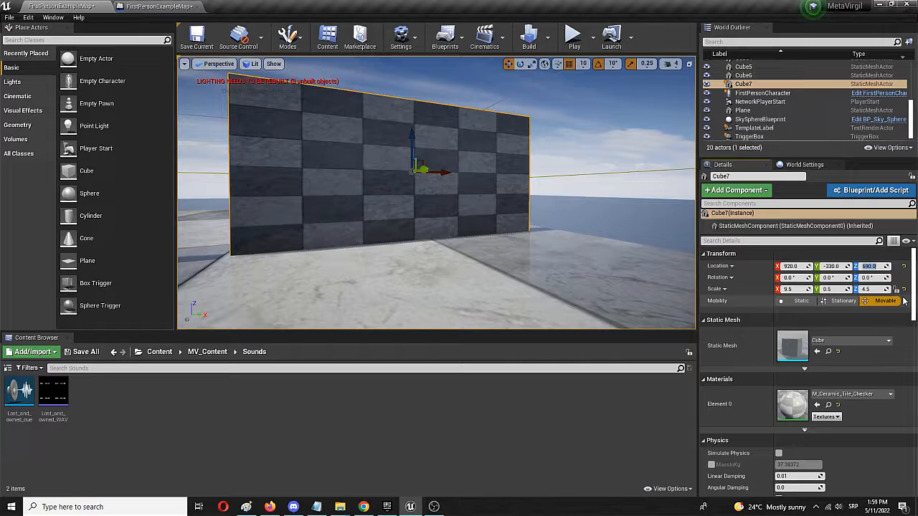
{"action": "left_click", "coordinate": [144, 6]}
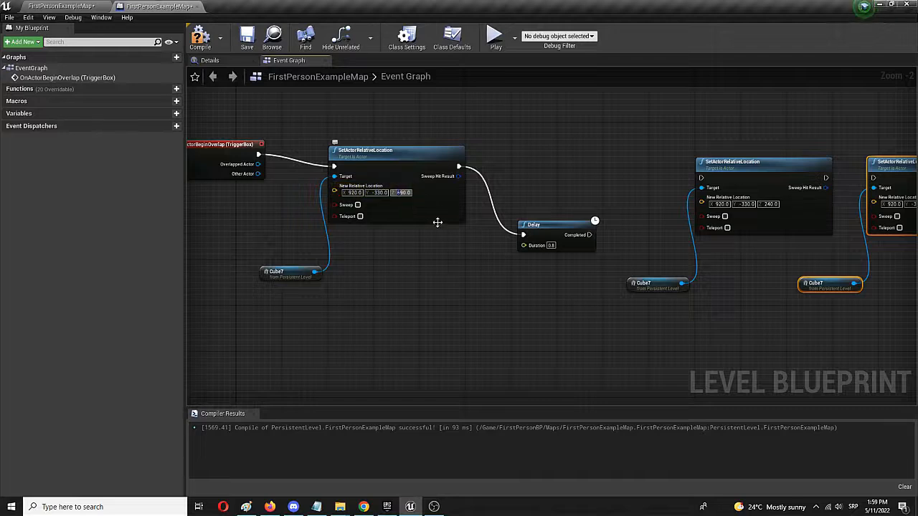
{"action": "mouse_move", "coordinate": [436, 222]}
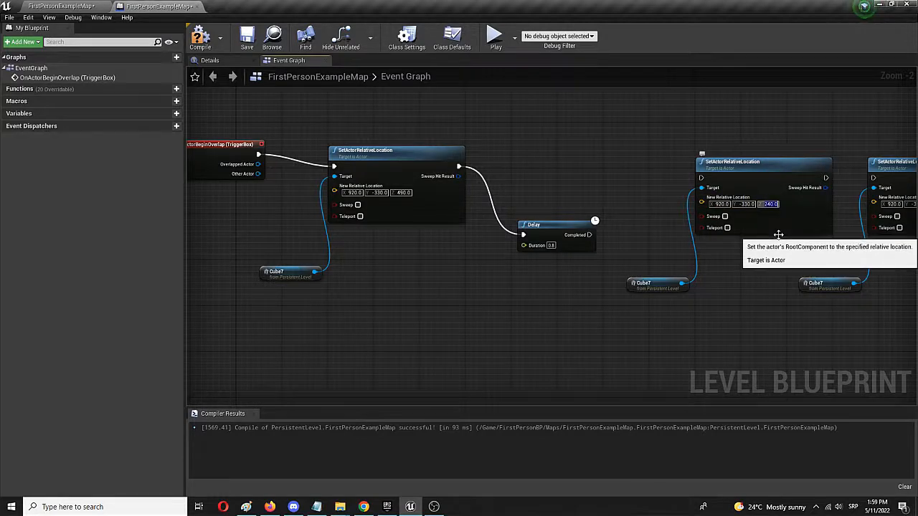
{"action": "type", "text": "380"}
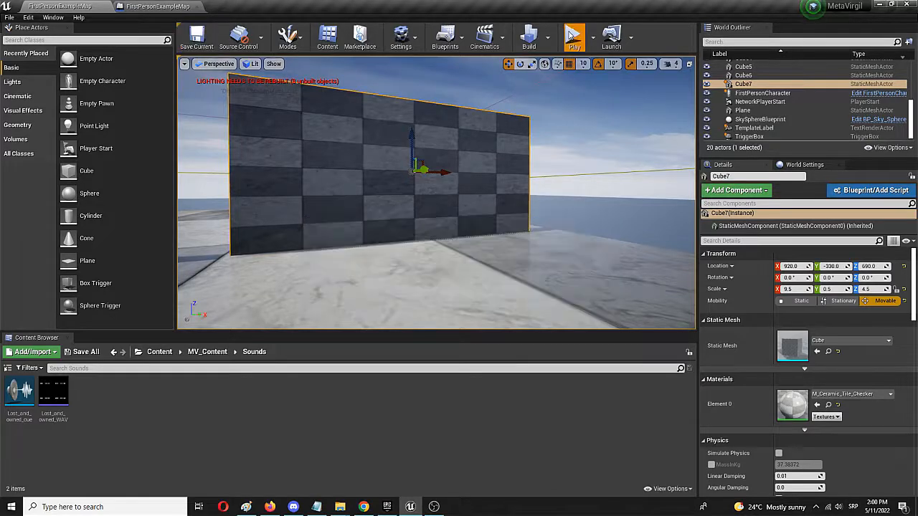
Play the level to test Cube7's staged drop through the chained delays.
{"action": "left_click", "coordinate": [574, 35]}
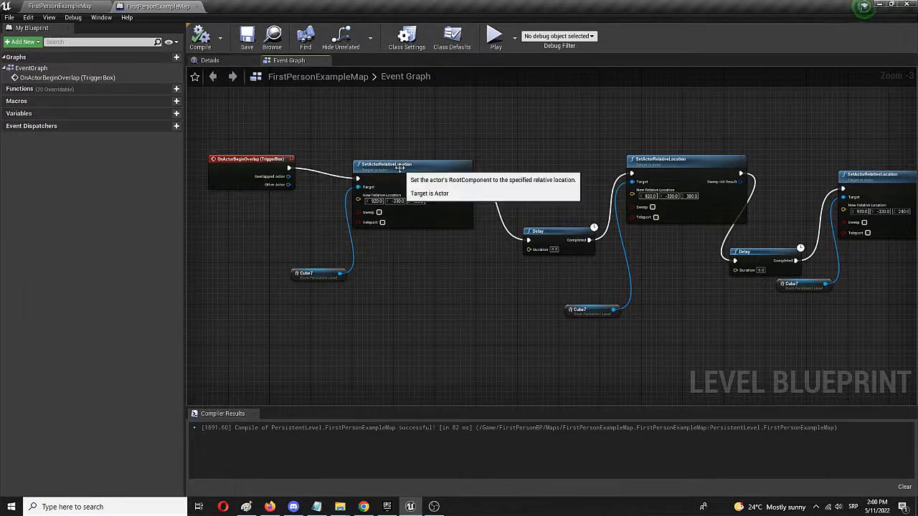
{"action": "mouse_move", "coordinate": [301, 278]}
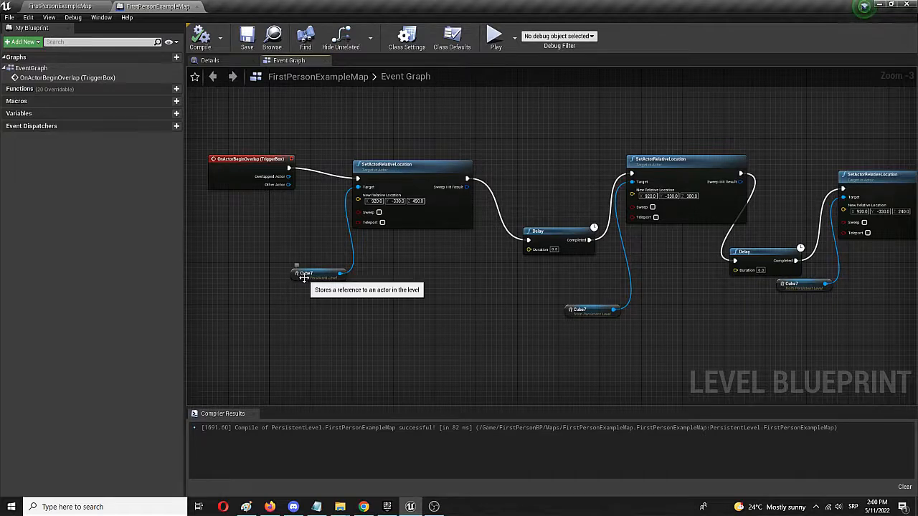
{"action": "mouse_move", "coordinate": [287, 195]}
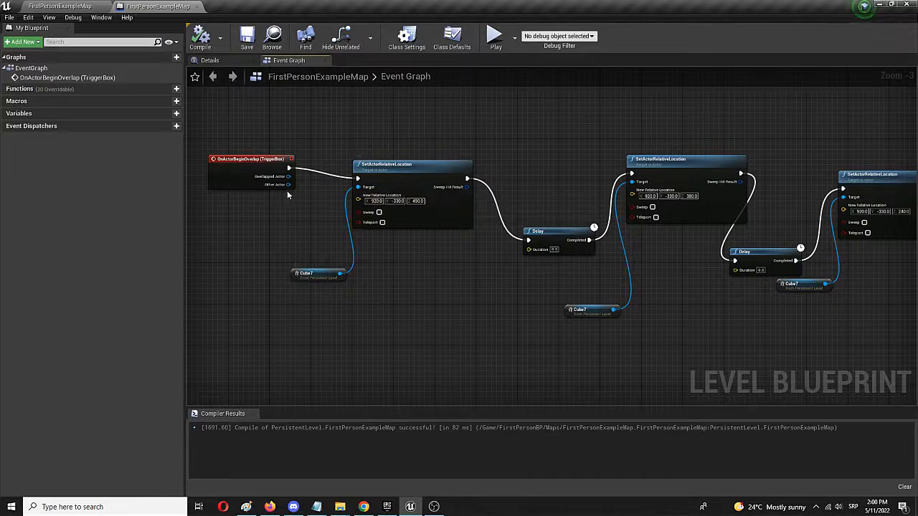